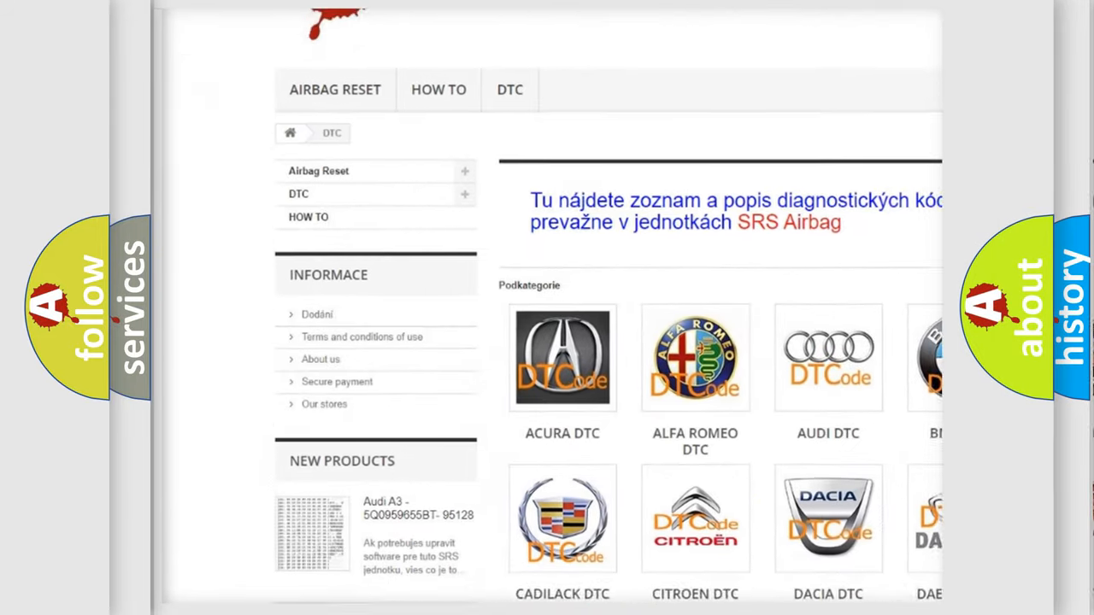
{"action": "scroll", "scroll_direction": "down", "scroll_amount": 3}
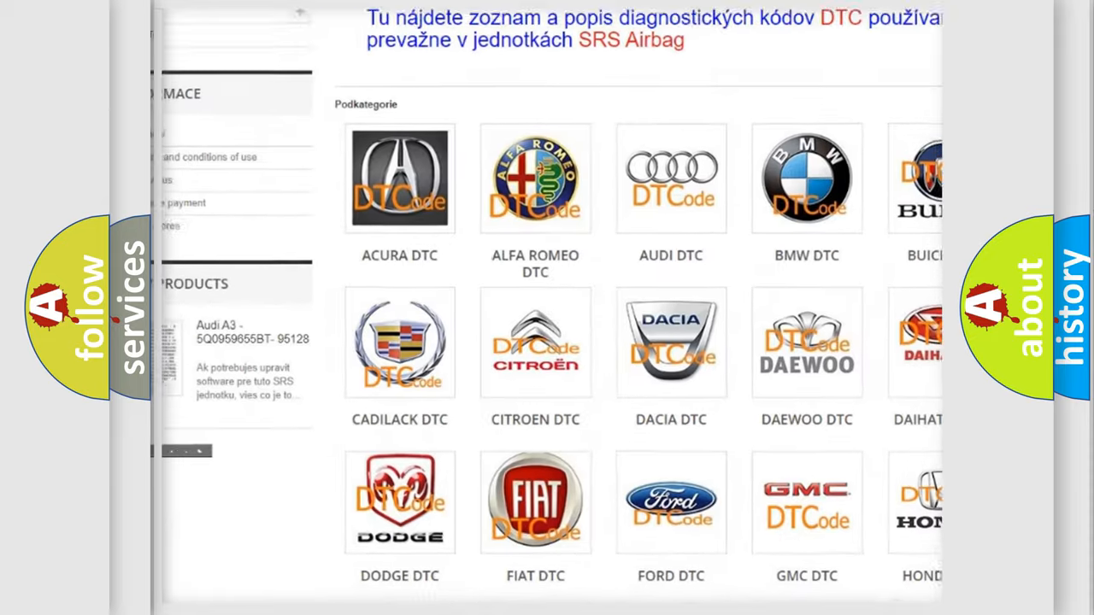
{"action": "scroll", "scroll_direction": "down", "scroll_amount": 3}
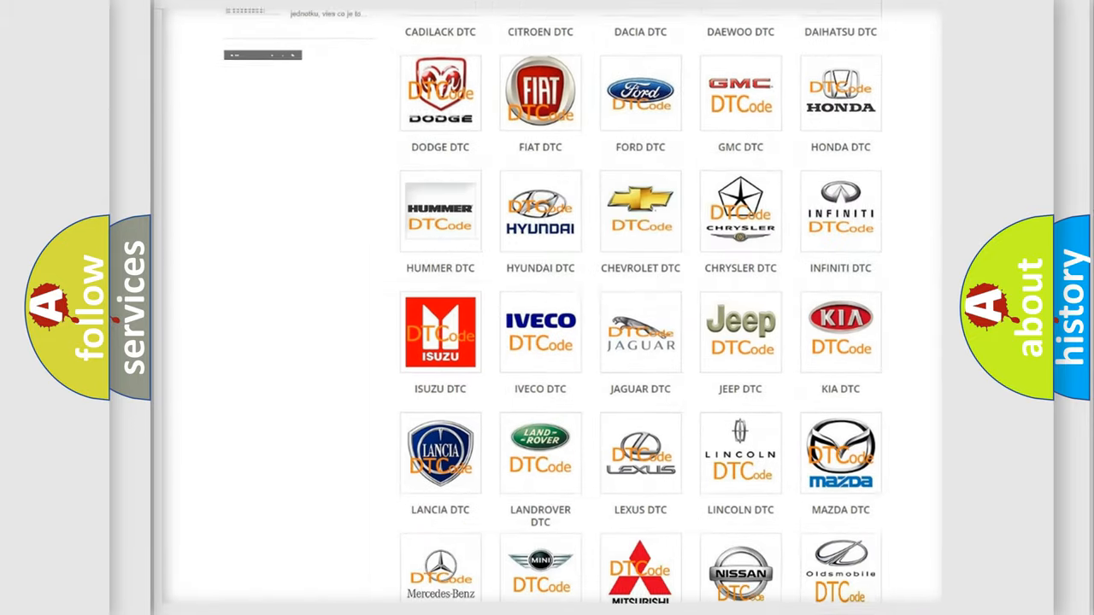
{"action": "scroll", "scroll_direction": "down", "scroll_amount": 3}
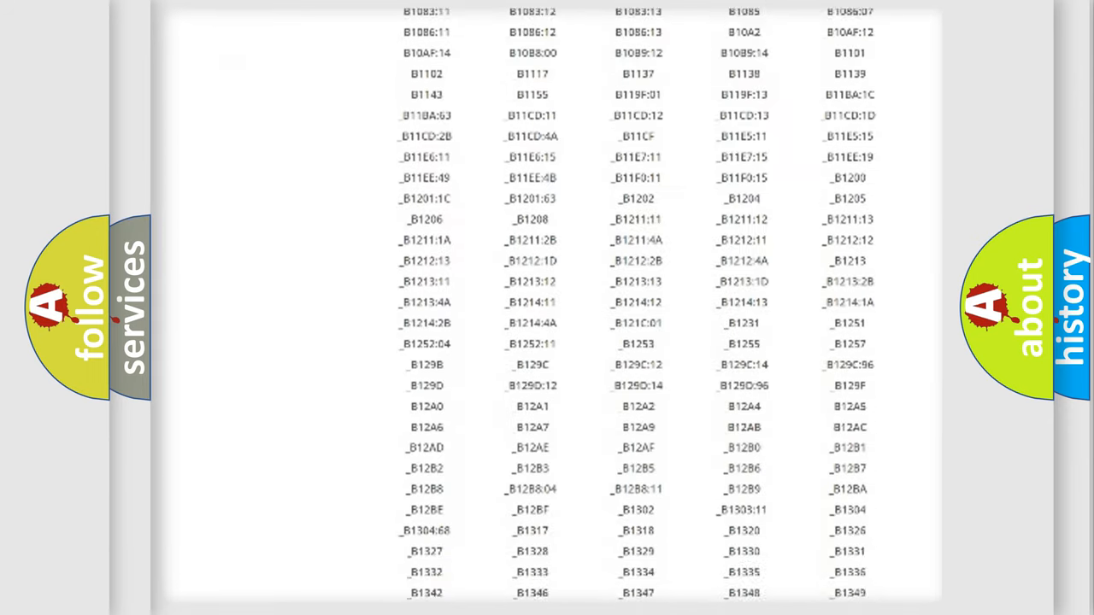
{"action": "scroll", "scroll_direction": "down", "scroll_amount": 3}
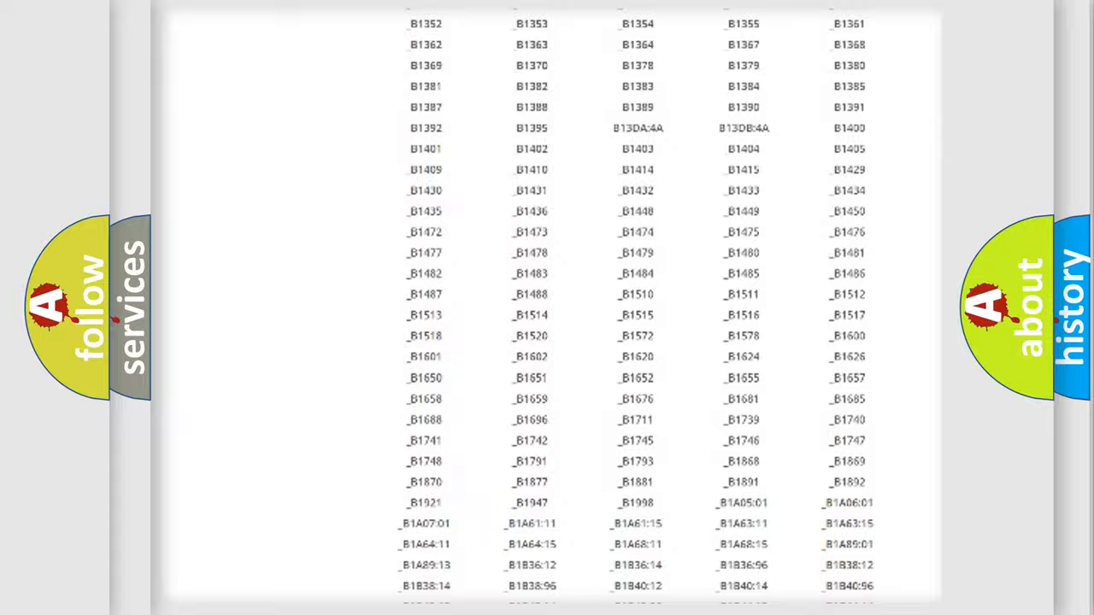